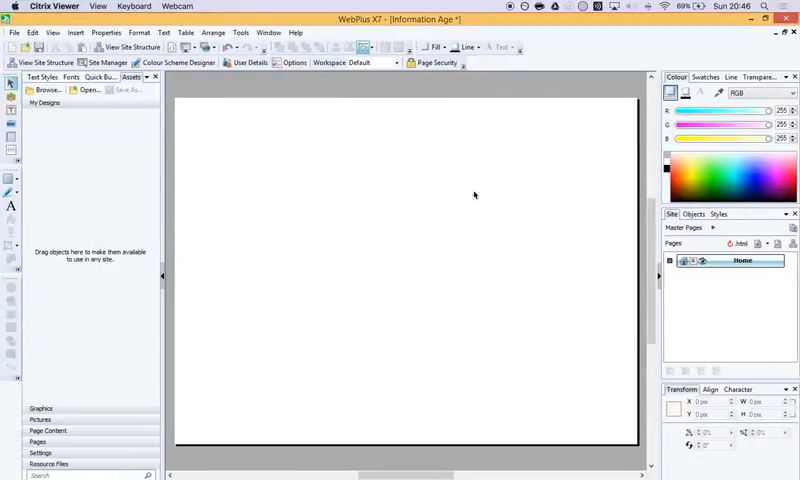
{"action": "mouse_move", "coordinate": [224, 140]}
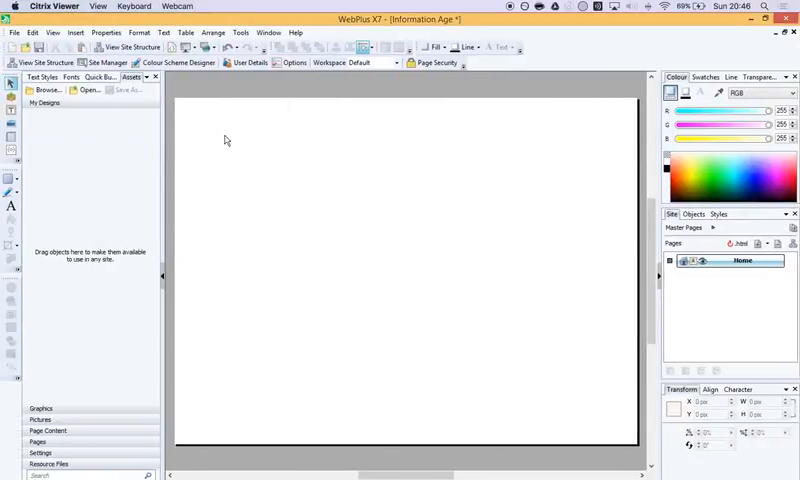
{"action": "mouse_move", "coordinate": [288, 430]}
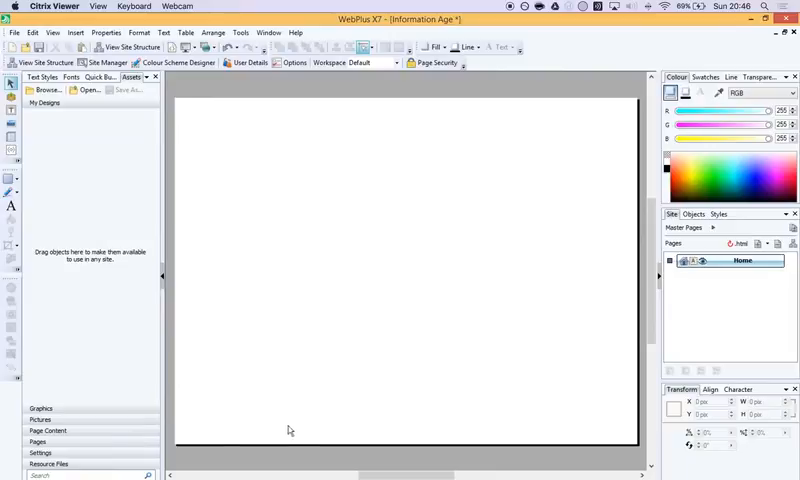
{"action": "mouse_move", "coordinate": [544, 304]}
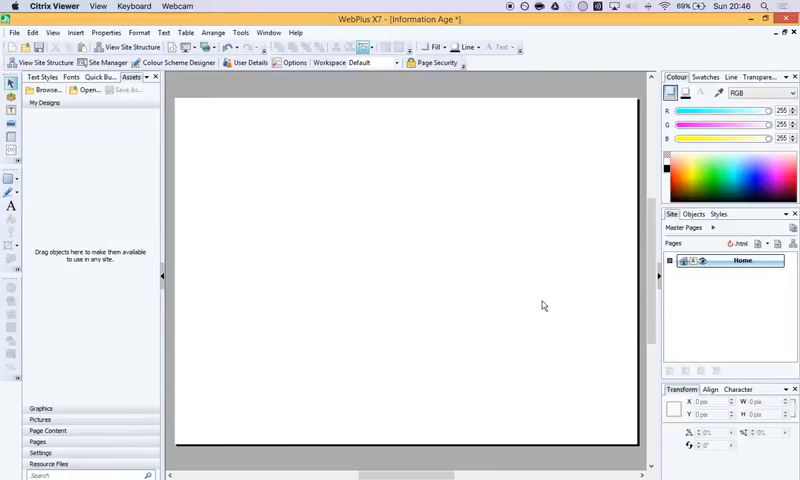
- View the blank home page's Appearance properties showing its width and height
{"action": "right_click", "coordinate": [742, 260]}
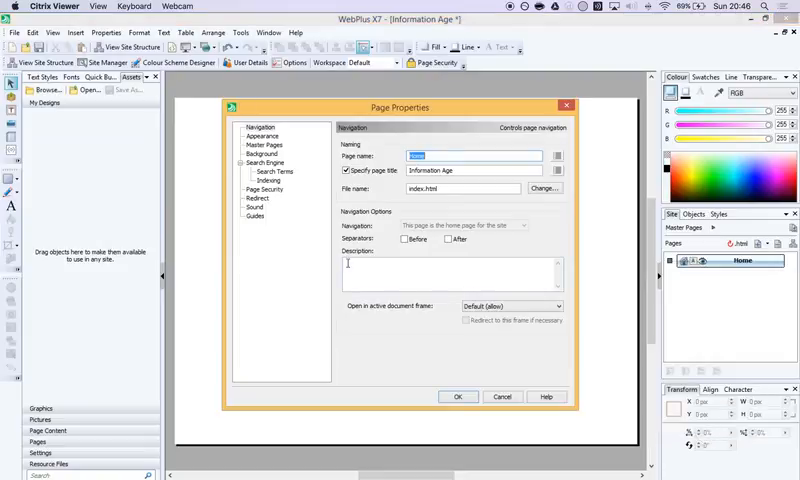
{"action": "left_click", "coordinate": [260, 136]}
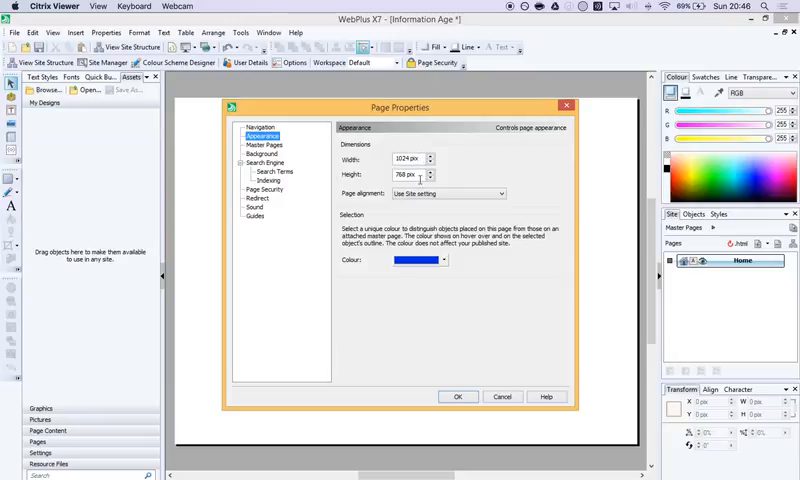
{"action": "mouse_move", "coordinate": [444, 180]}
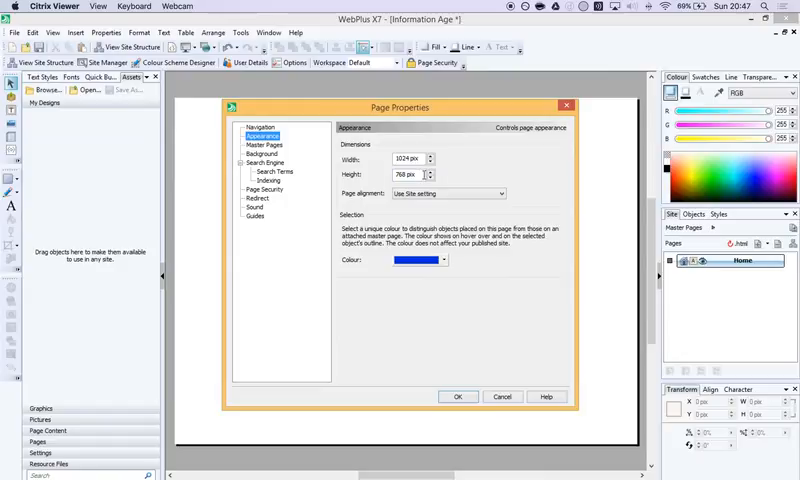
{"action": "mouse_move", "coordinate": [436, 184]}
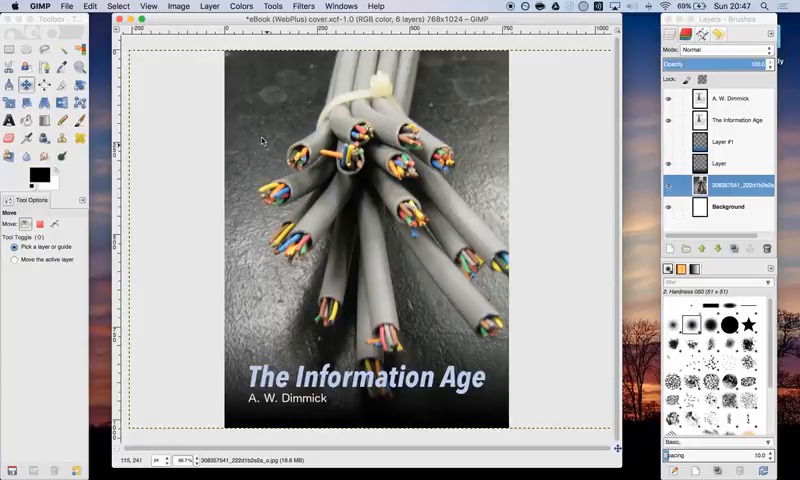
{"action": "mouse_move", "coordinate": [600, 336]}
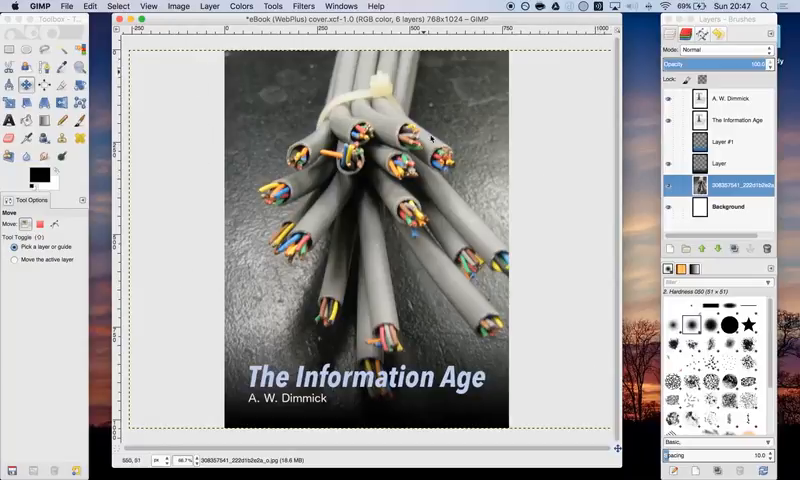
{"action": "mouse_move", "coordinate": [350, 170]}
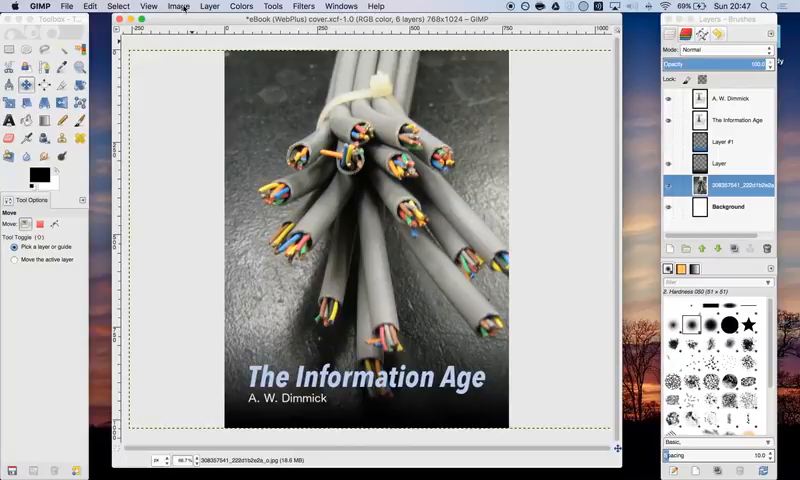
- Resize the cover canvas to a landscape 1024 × 768 format
{"action": "left_click", "coordinate": [178, 6]}
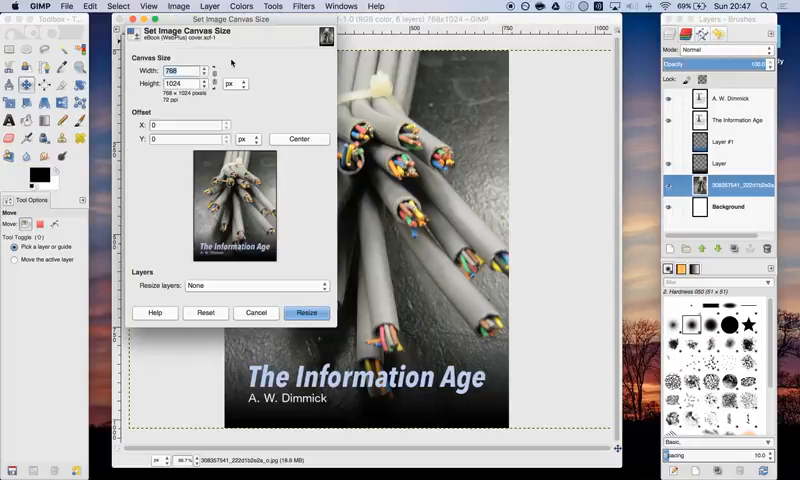
{"action": "mouse_move", "coordinate": [190, 64]}
{"action": "type", "text": "1024"}
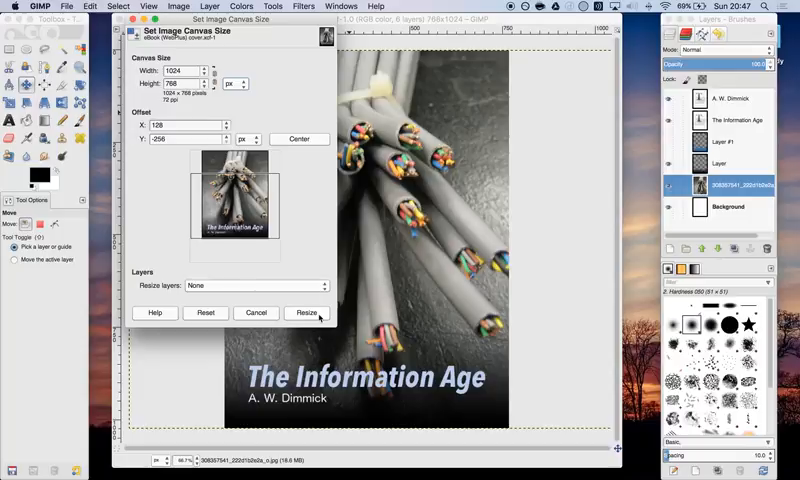
{"action": "left_click", "coordinate": [308, 312]}
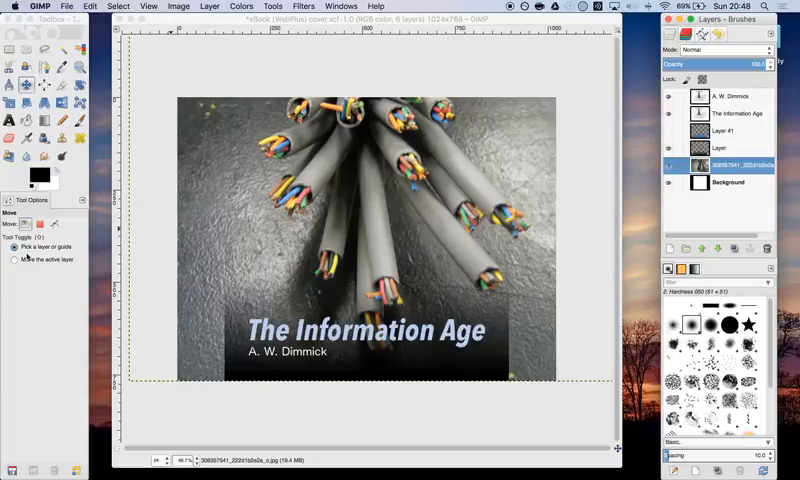
- Reposition the cable photo layer and scale it to 1024 × 1024 pixels to span the canvas
{"action": "left_click", "coordinate": [16, 260]}
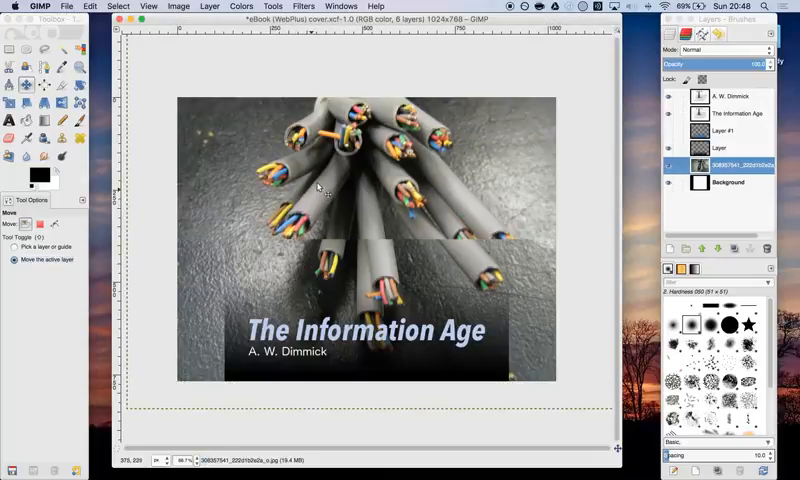
{"action": "left_click_drag", "start_coordinate": [318, 188], "coordinate": [316, 194]}
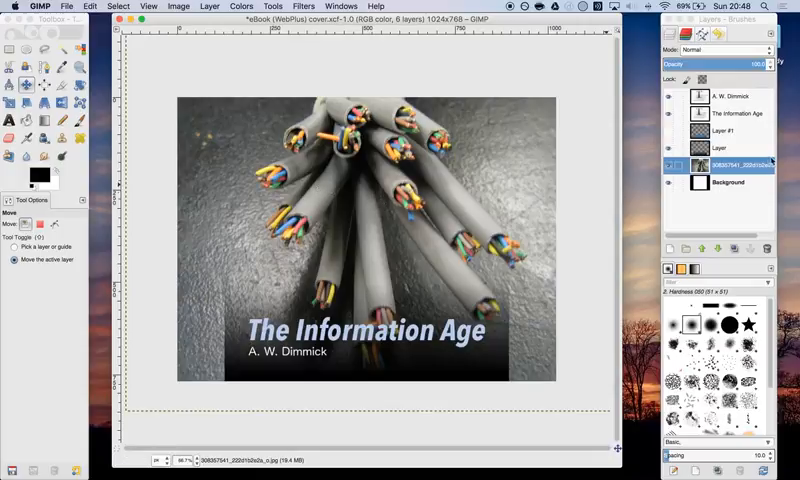
{"action": "left_click", "coordinate": [724, 144]}
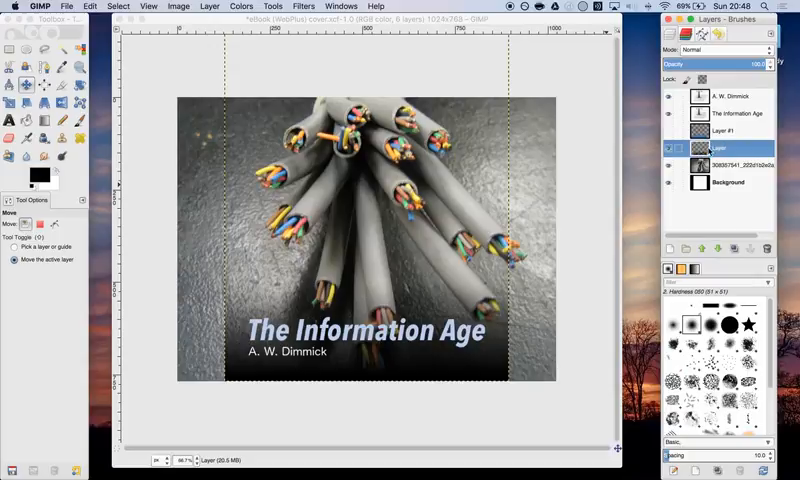
{"action": "mouse_move", "coordinate": [260, 198]}
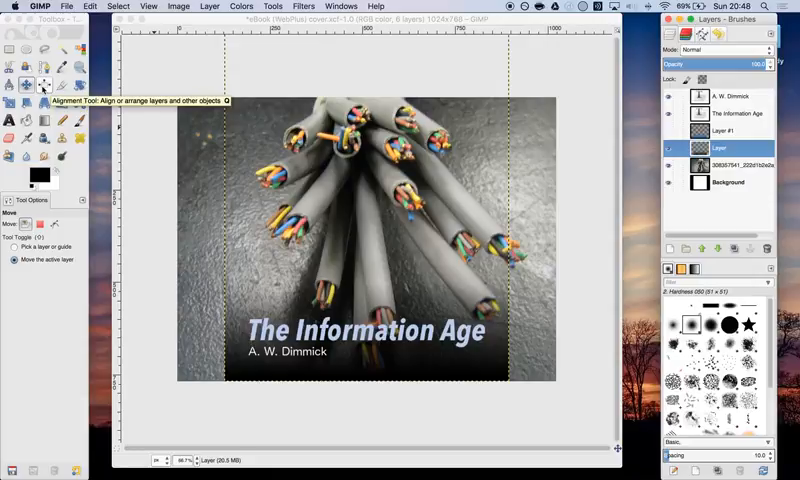
{"action": "mouse_move", "coordinate": [8, 102]}
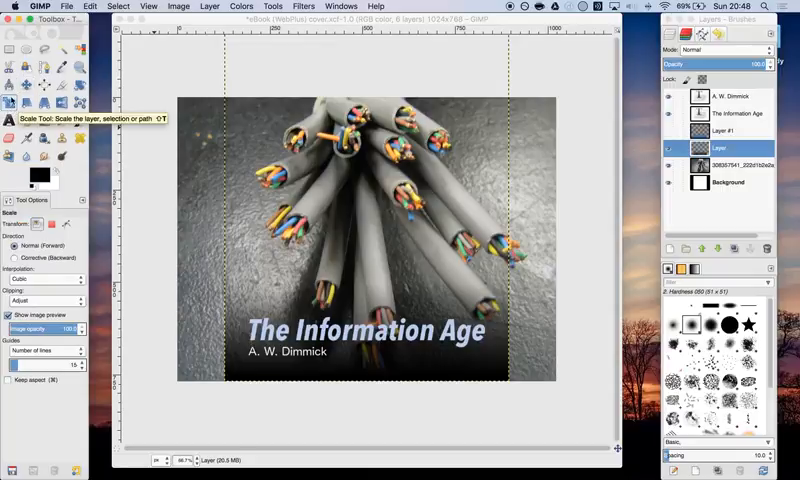
{"action": "mouse_move", "coordinate": [236, 184]}
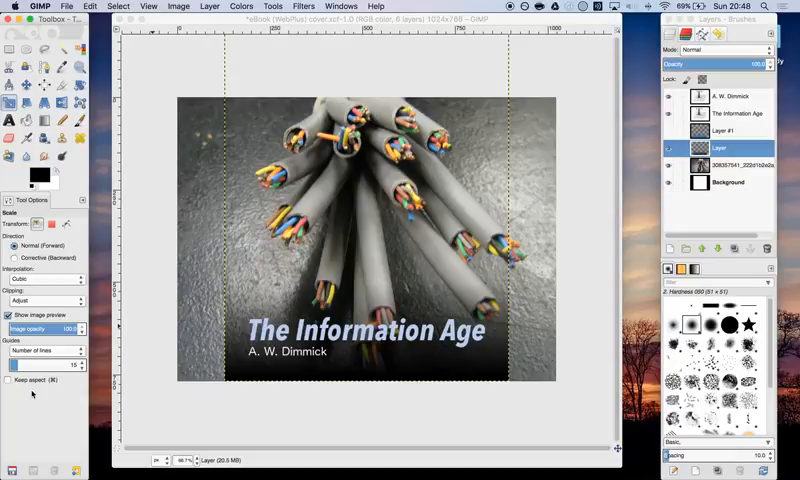
{"action": "mouse_move", "coordinate": [276, 246]}
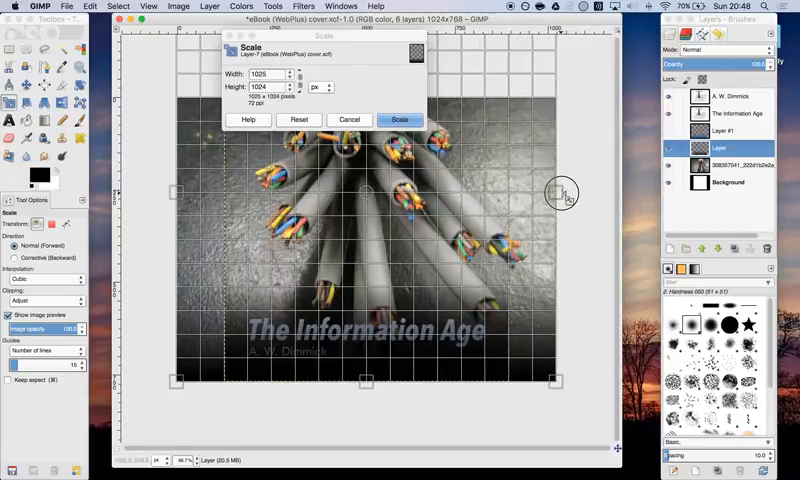
{"action": "left_click", "coordinate": [400, 120]}
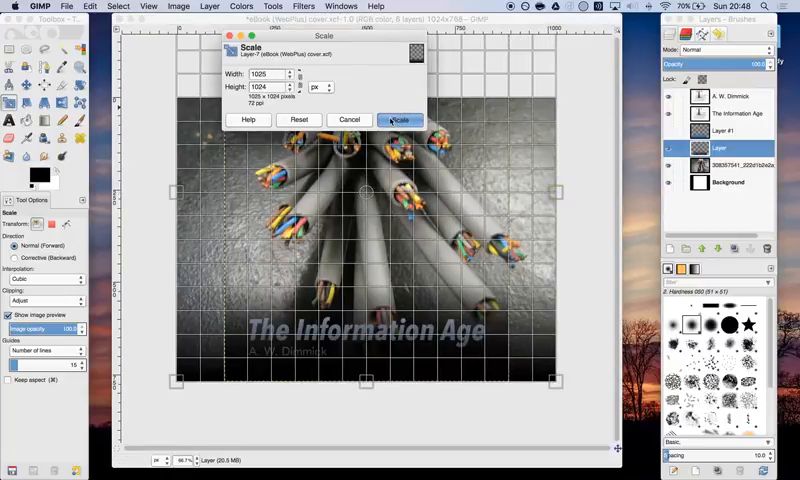
{"action": "left_click", "coordinate": [400, 120]}
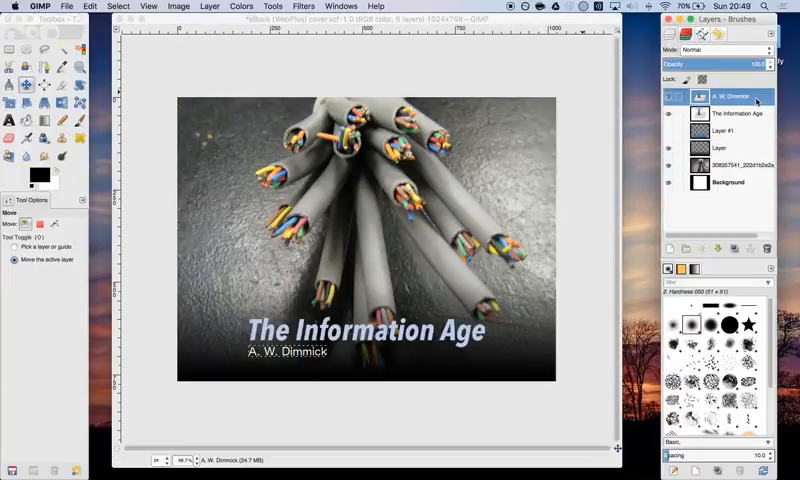
- Move The Information Age title left and align the A. W. Dimmick author layer beneath it
{"action": "left_click", "coordinate": [736, 112]}
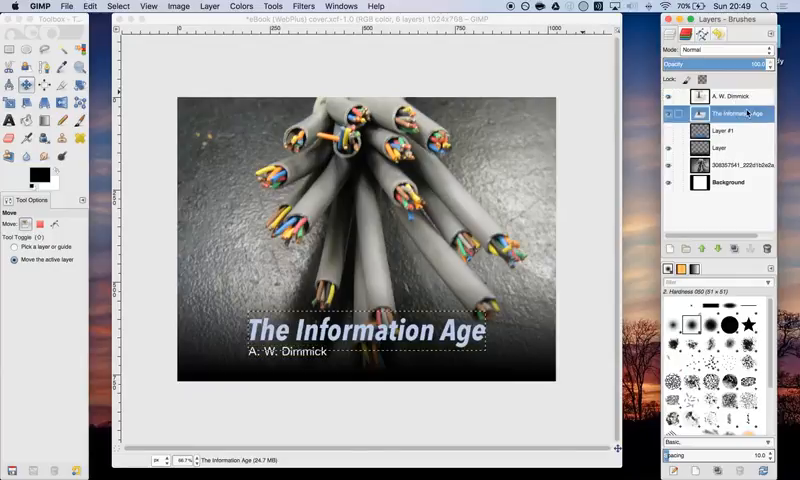
{"action": "left_click", "coordinate": [728, 96]}
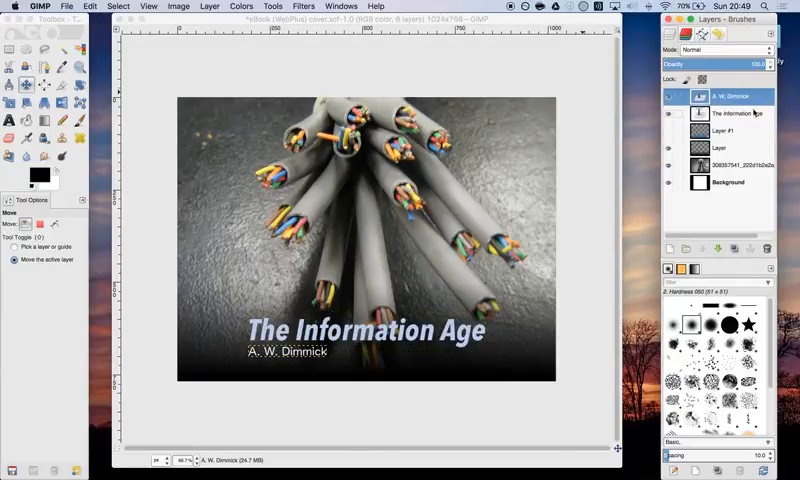
{"action": "left_click", "coordinate": [730, 112]}
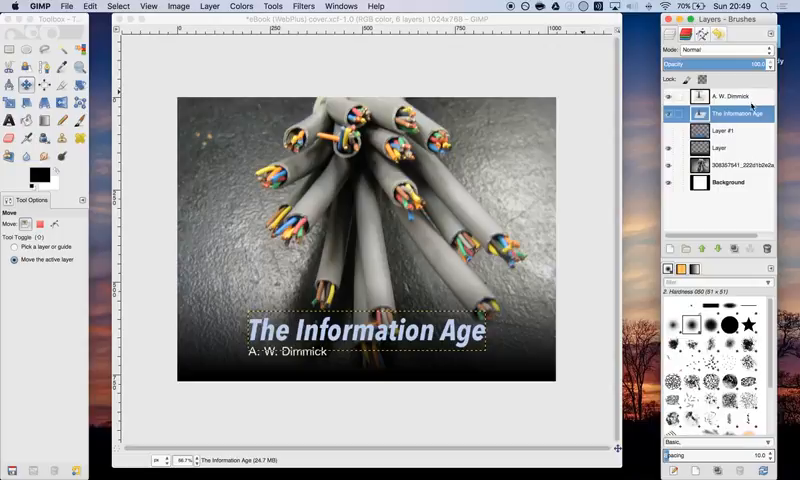
{"action": "left_click", "coordinate": [730, 96]}
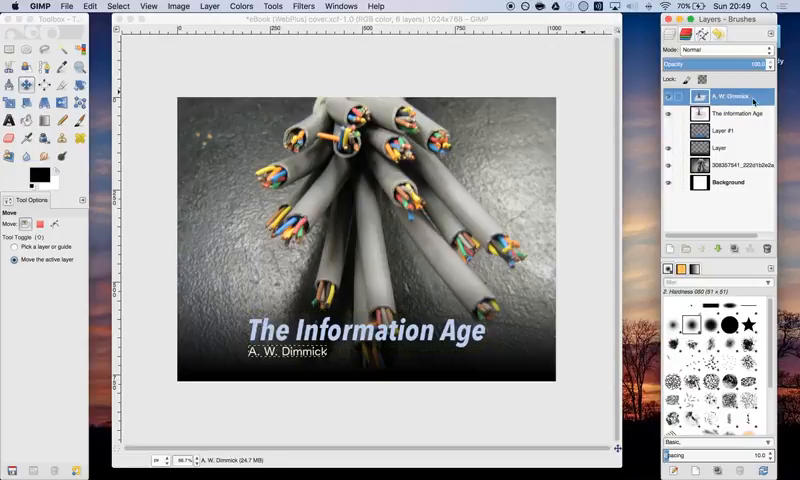
{"action": "left_click", "coordinate": [736, 112]}
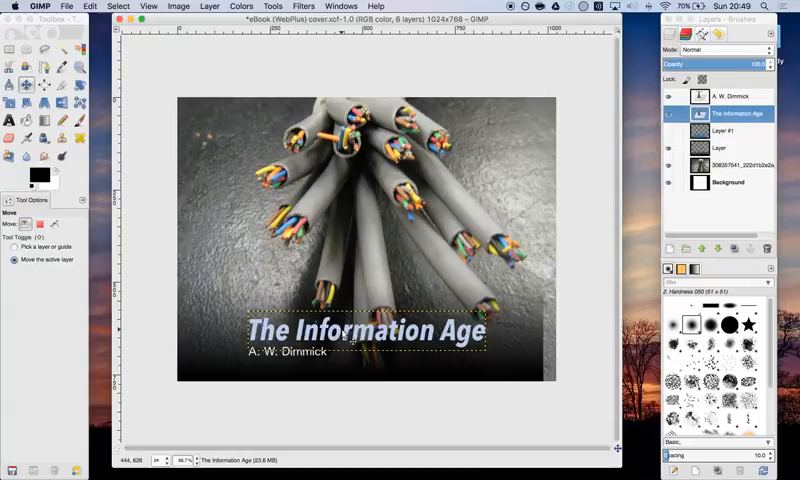
{"action": "mouse_move", "coordinate": [504, 280]}
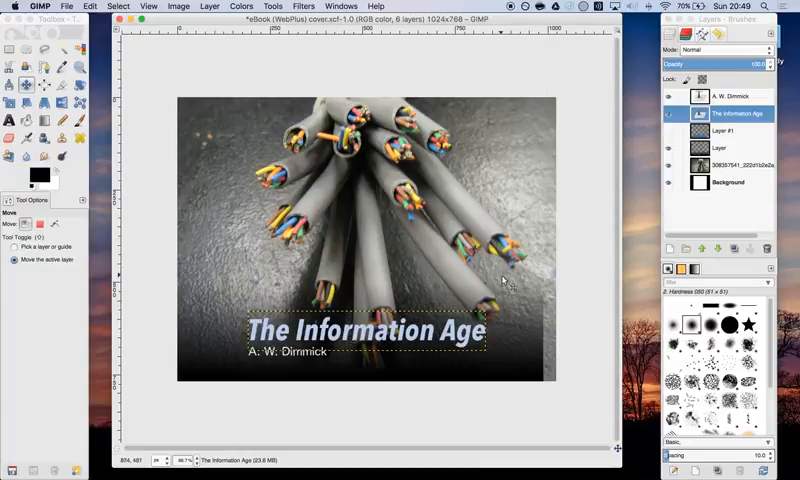
{"action": "mouse_move", "coordinate": [470, 338]}
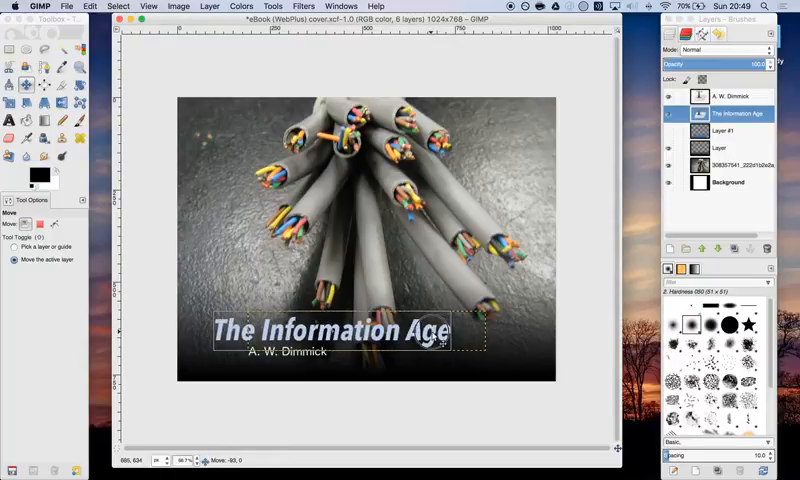
{"action": "left_click_drag", "start_coordinate": [330, 328], "coordinate": [284, 328]}
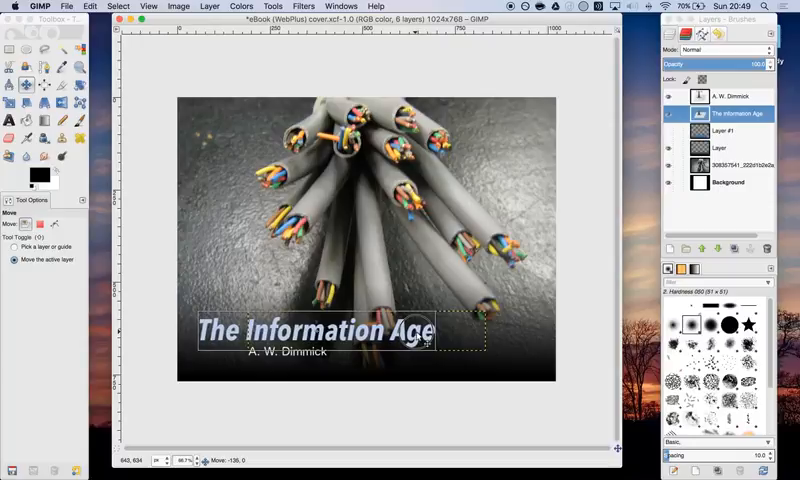
{"action": "left_click", "coordinate": [730, 96]}
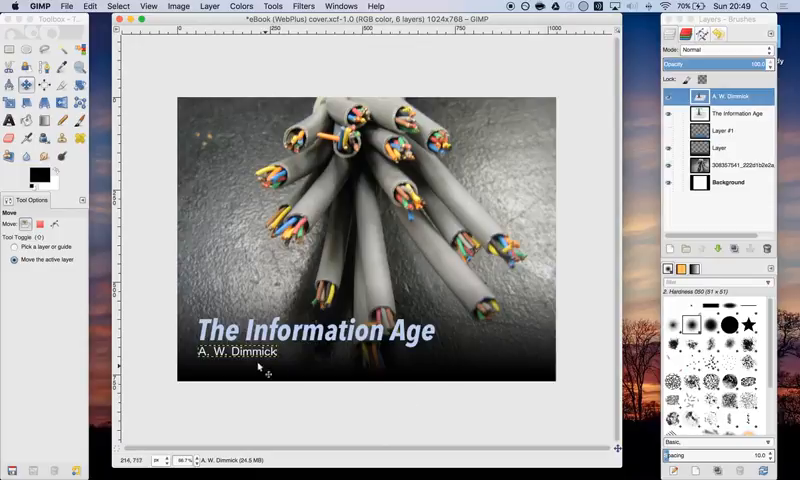
{"action": "mouse_move", "coordinate": [264, 362]}
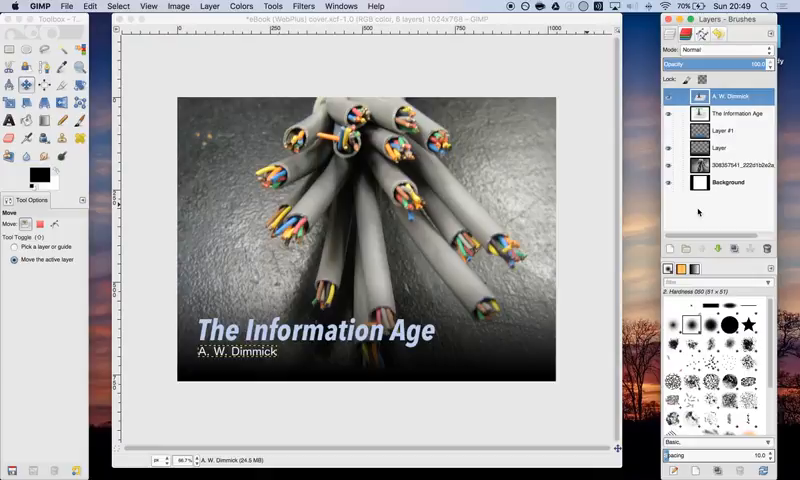
{"action": "mouse_move", "coordinate": [600, 268]}
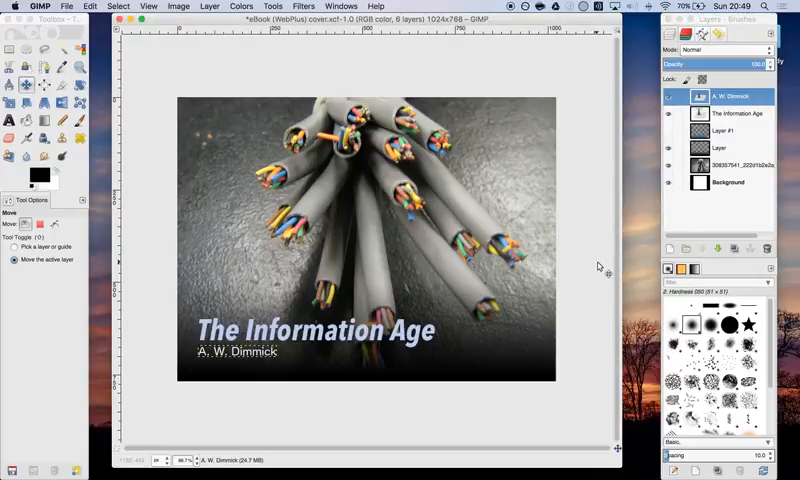
{"action": "mouse_move", "coordinate": [600, 240]}
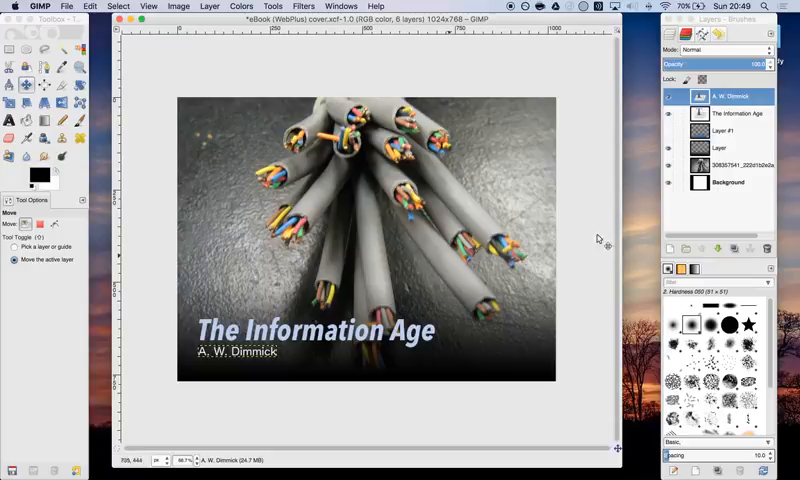
{"action": "mouse_move", "coordinate": [536, 370]}
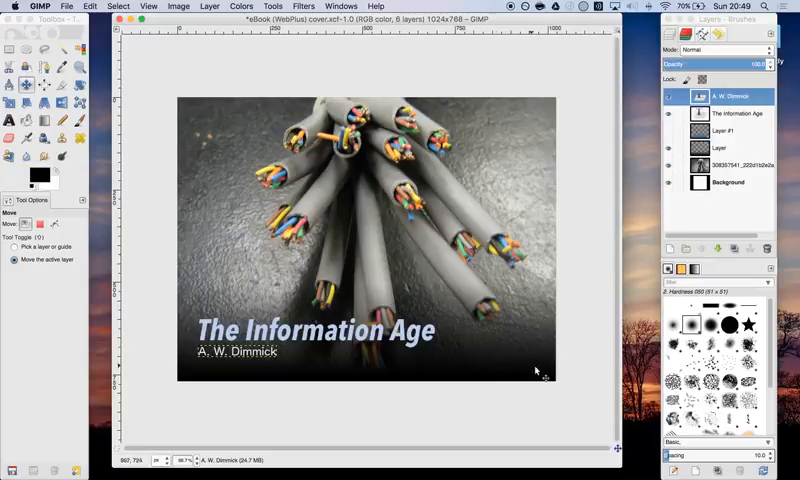
{"action": "mouse_move", "coordinate": [520, 348]}
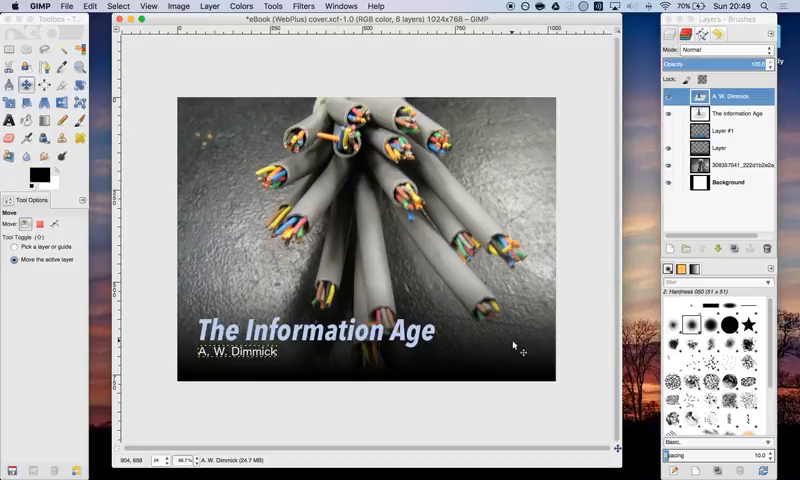
{"action": "mouse_move", "coordinate": [28, 84]}
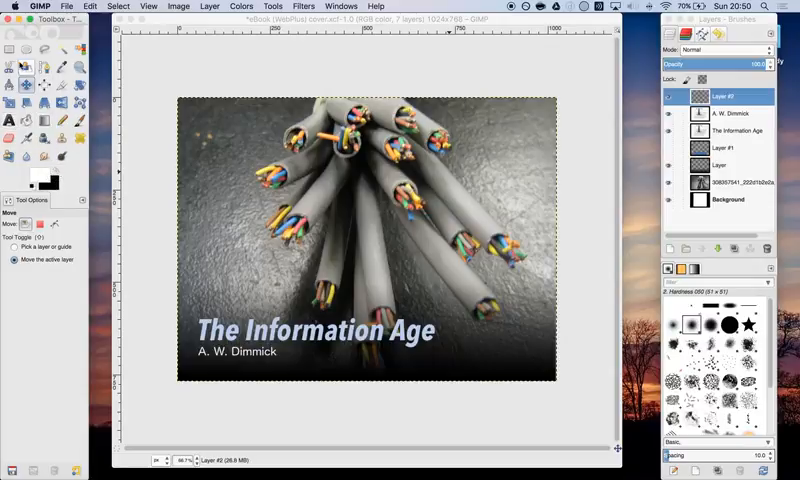
- Fill a rectangular box on a new layer at lower right, then clear the selection
{"action": "left_click", "coordinate": [32, 52]}
{"action": "type", "text": "60"}
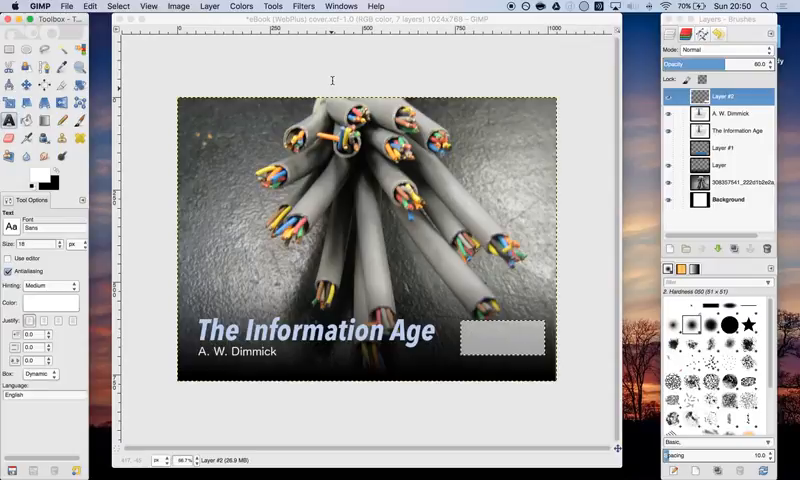
{"action": "left_click", "coordinate": [118, 6]}
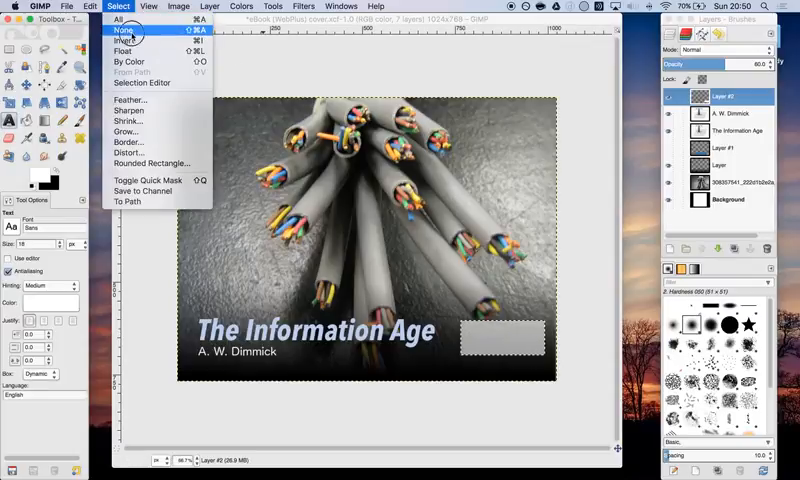
{"action": "left_click", "coordinate": [120, 28]}
{"action": "type", "text": "Open eBook"}
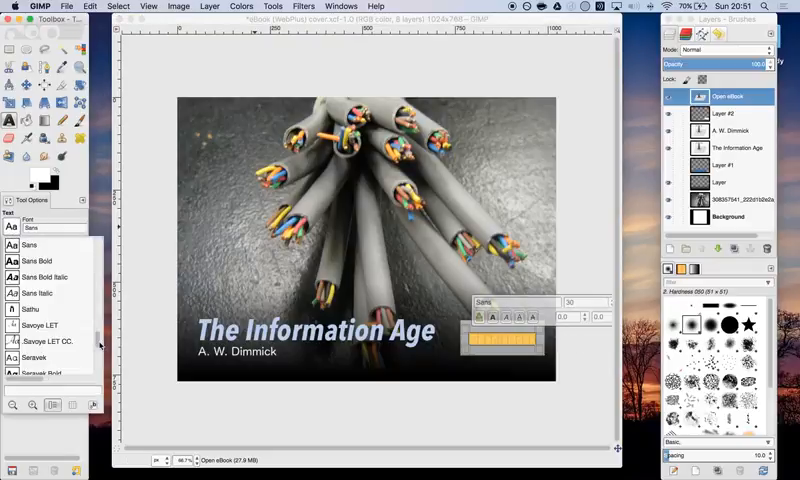
- Choose a font and place the Open eBook text label over the lower-right box
{"action": "scroll", "scroll_direction": "down", "scroll_amount": 3}
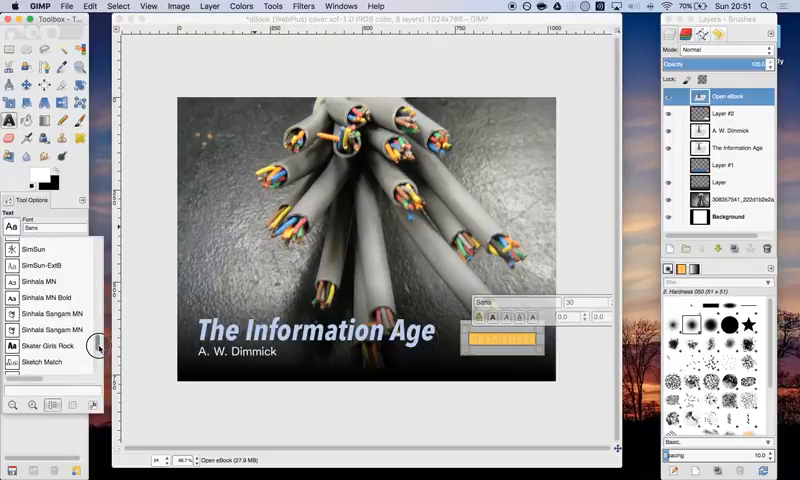
{"action": "scroll", "scroll_direction": "up", "scroll_amount": 3}
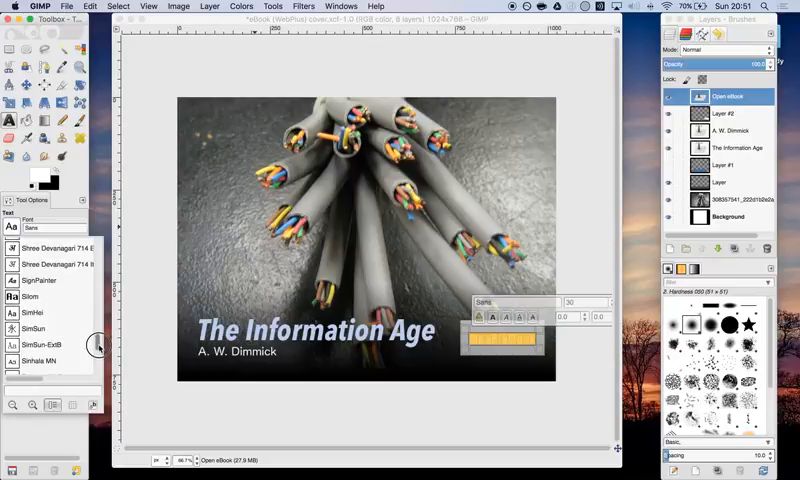
{"action": "scroll", "scroll_direction": "down", "scroll_amount": 3}
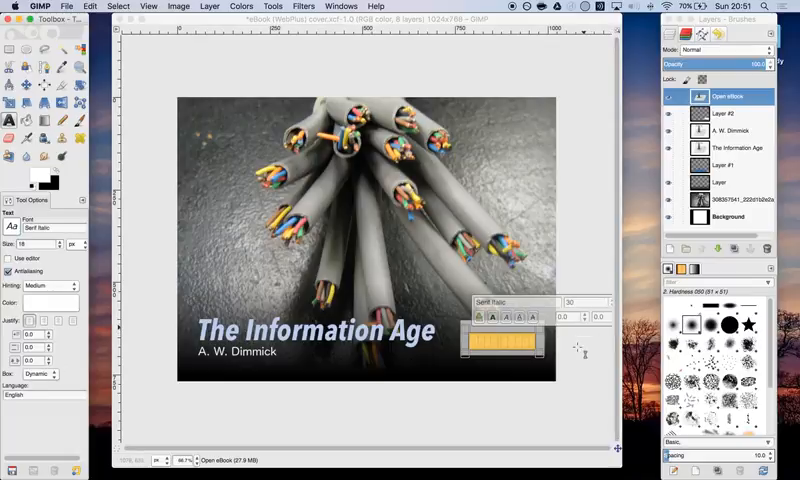
{"action": "left_click", "coordinate": [22, 84]}
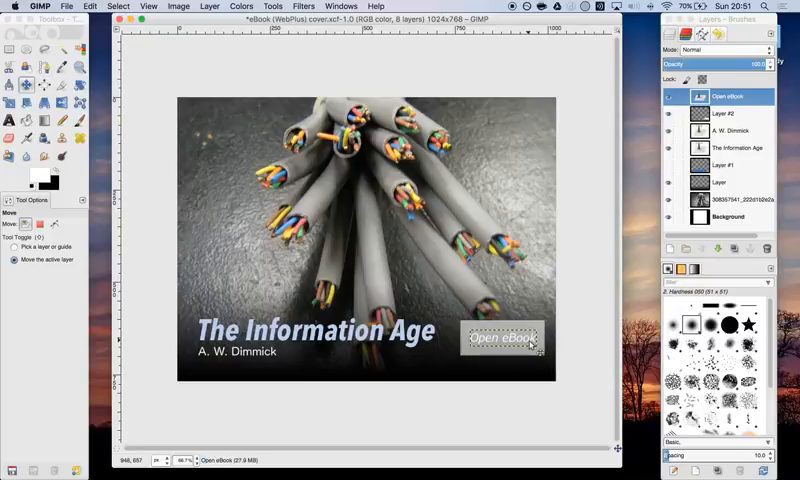
{"action": "mouse_move", "coordinate": [578, 238]}
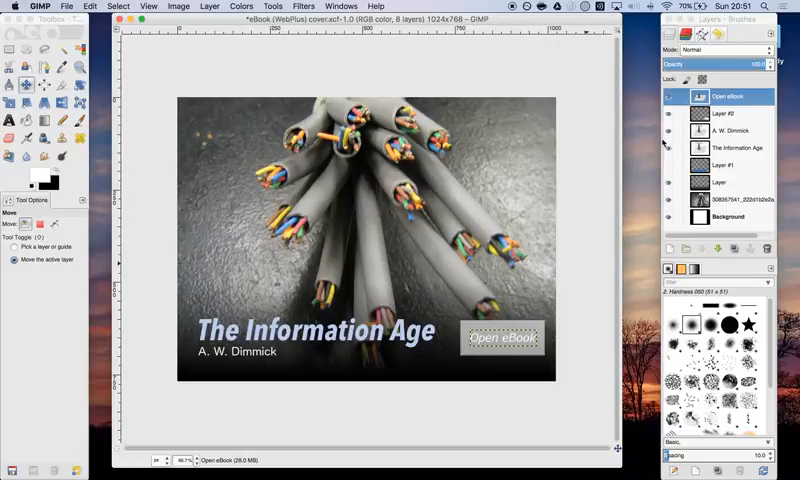
{"action": "left_click", "coordinate": [730, 112]}
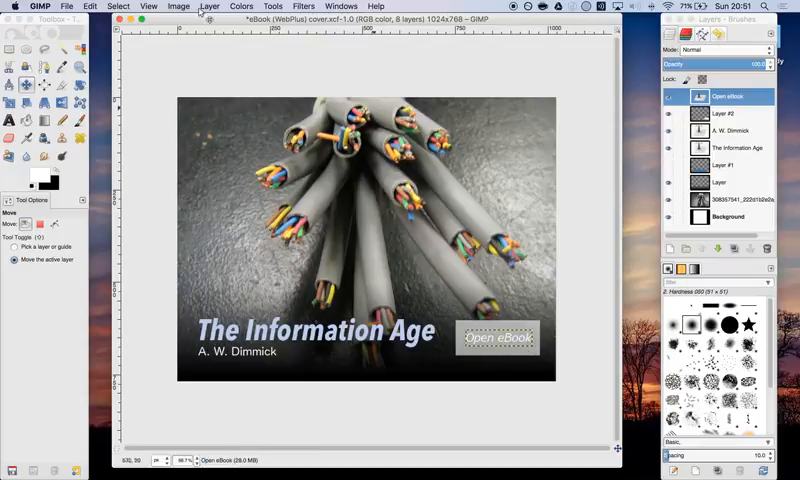
- Save the cover project and start exporting it as a PNG to the Desktop
{"action": "left_click", "coordinate": [68, 6]}
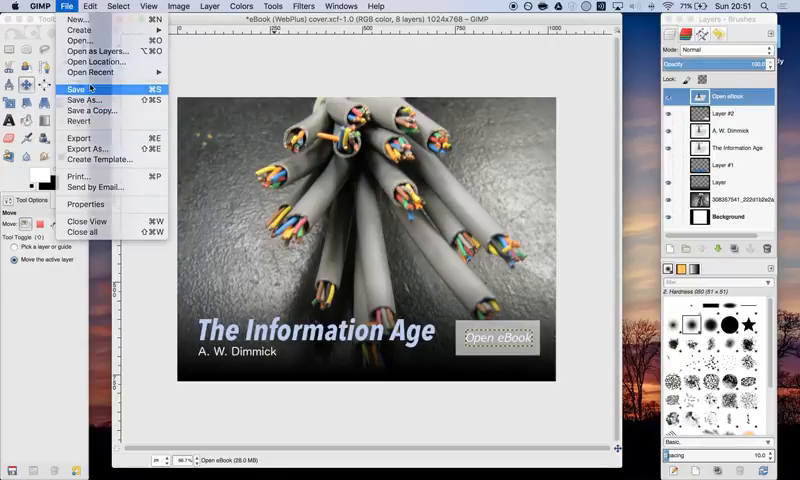
{"action": "left_click", "coordinate": [76, 88]}
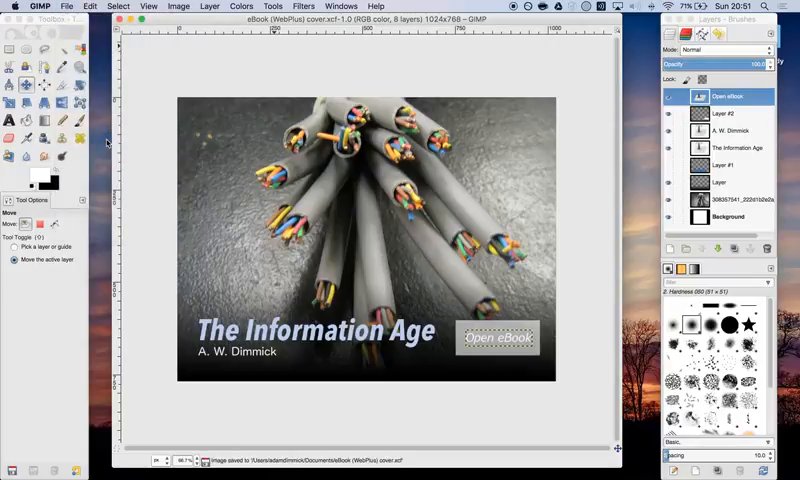
{"action": "left_click", "coordinate": [48, 300]}
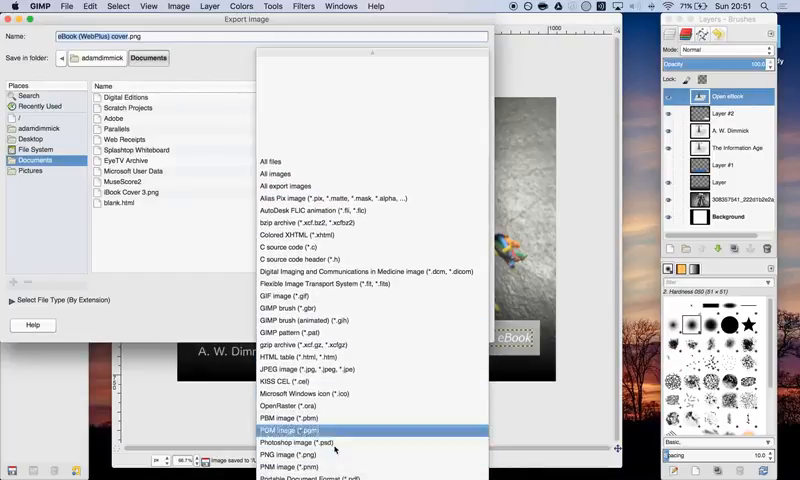
{"action": "left_click", "coordinate": [296, 452]}
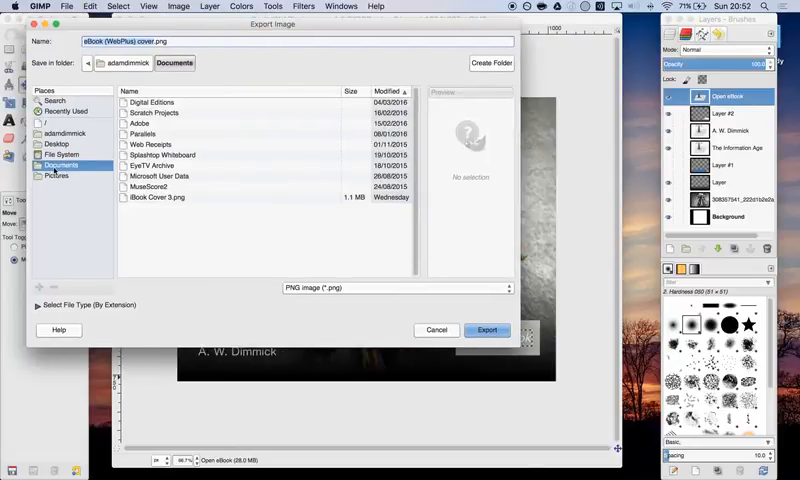
{"action": "left_click", "coordinate": [60, 144]}
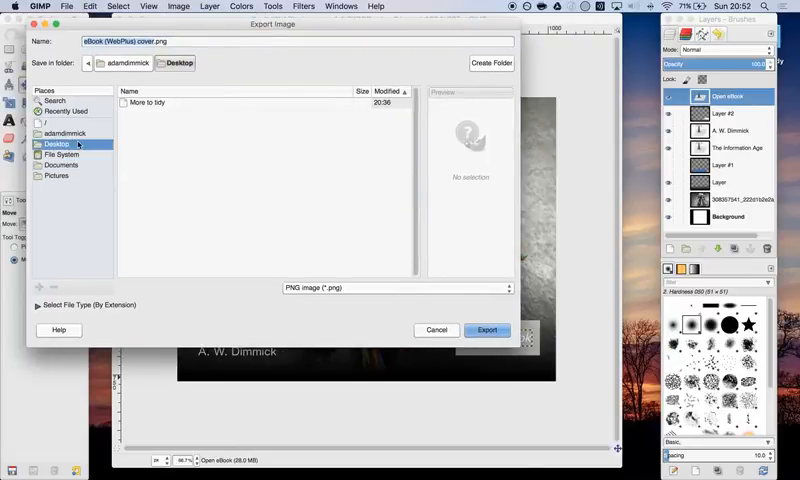
{"action": "mouse_move", "coordinate": [206, 122]}
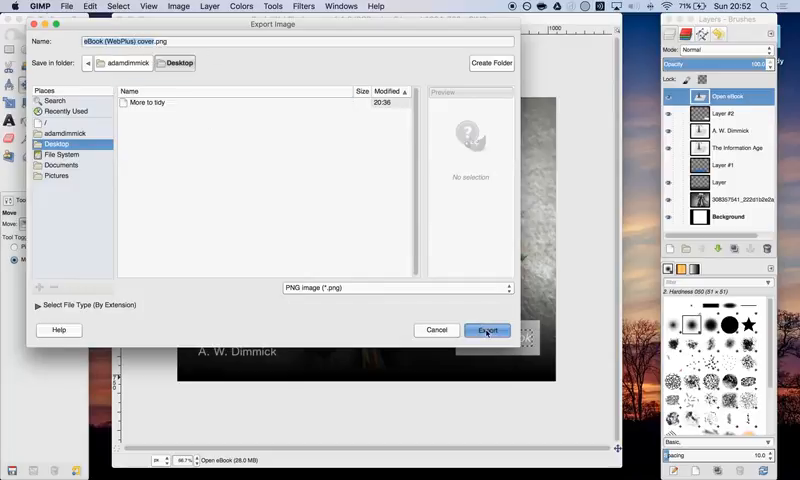
- Export 'eBook (WebPlus) cover' as PNG with the default options
{"action": "left_click", "coordinate": [488, 330]}
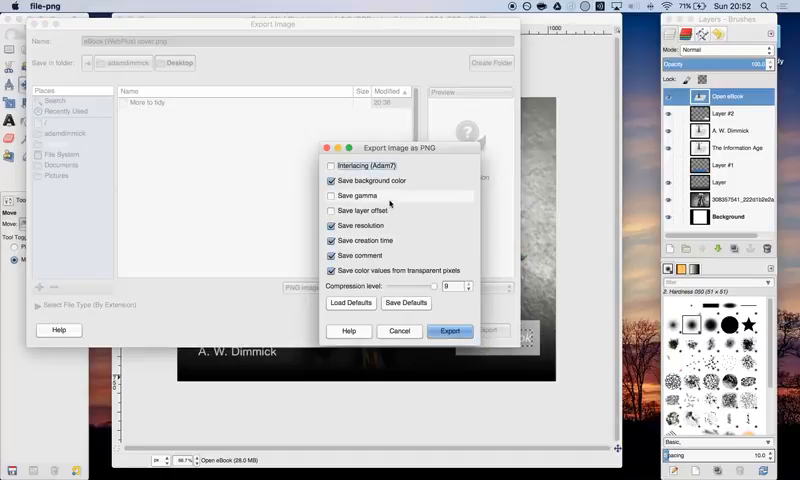
{"action": "left_click", "coordinate": [448, 332]}
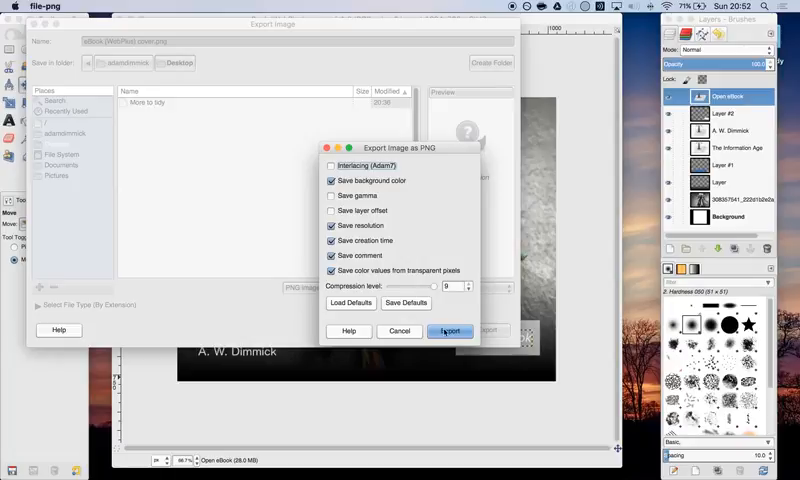
{"action": "left_click", "coordinate": [450, 332]}
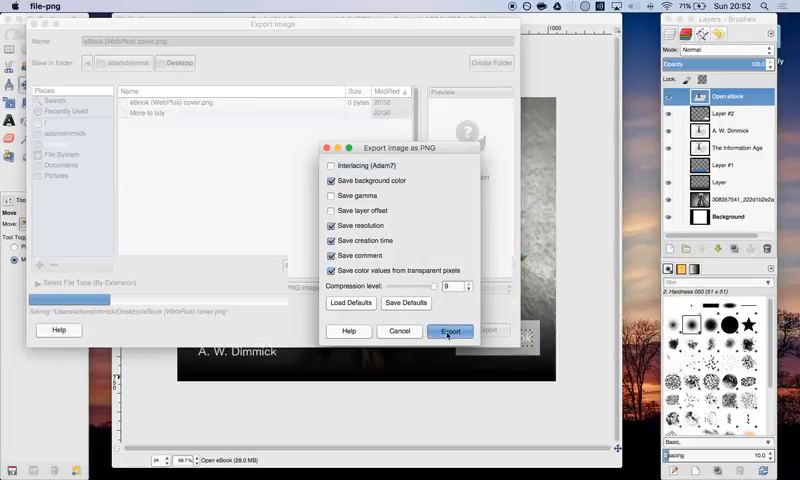
{"action": "left_click", "coordinate": [448, 332]}
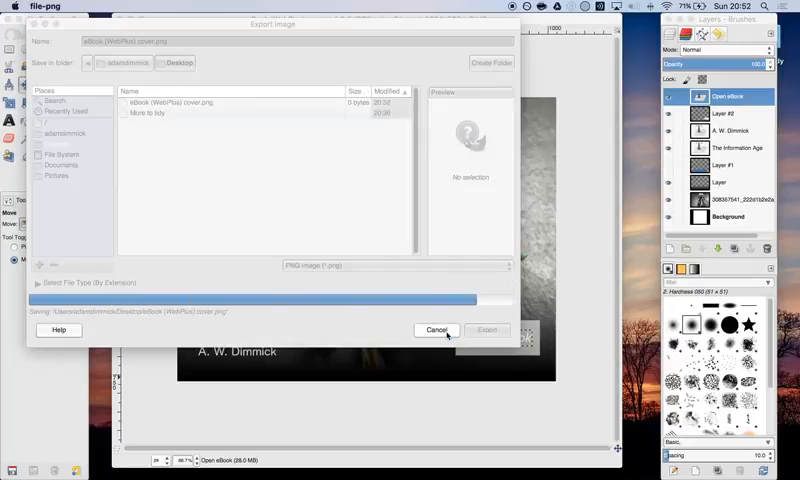
{"action": "left_click", "coordinate": [488, 330]}
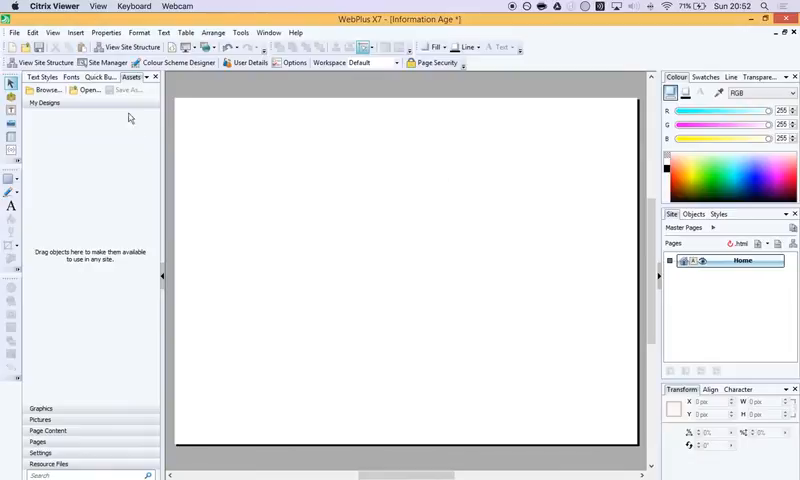
- Insert the exported cover PNG from the Mac disk as a picture filling the home page
{"action": "left_click", "coordinate": [76, 32]}
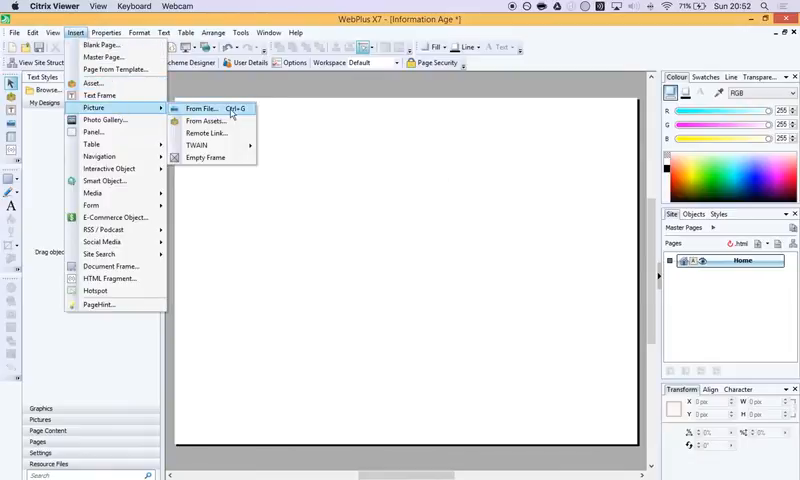
{"action": "left_click", "coordinate": [200, 108]}
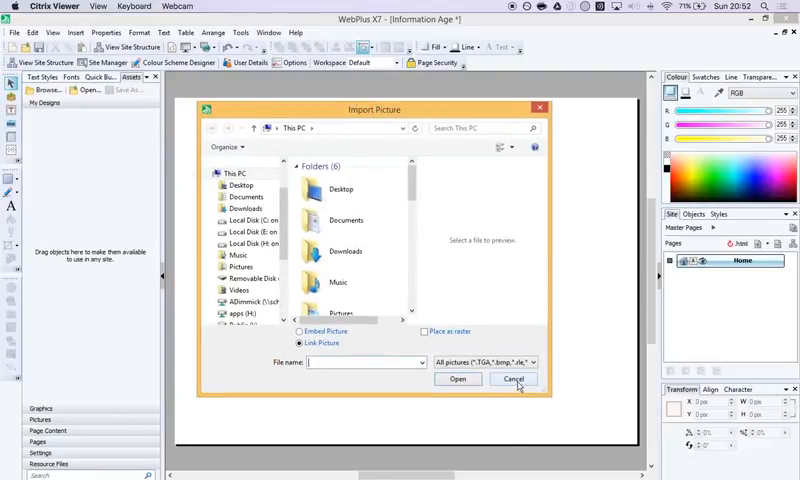
{"action": "left_click_drag", "start_coordinate": [372, 110], "coordinate": [408, 98]}
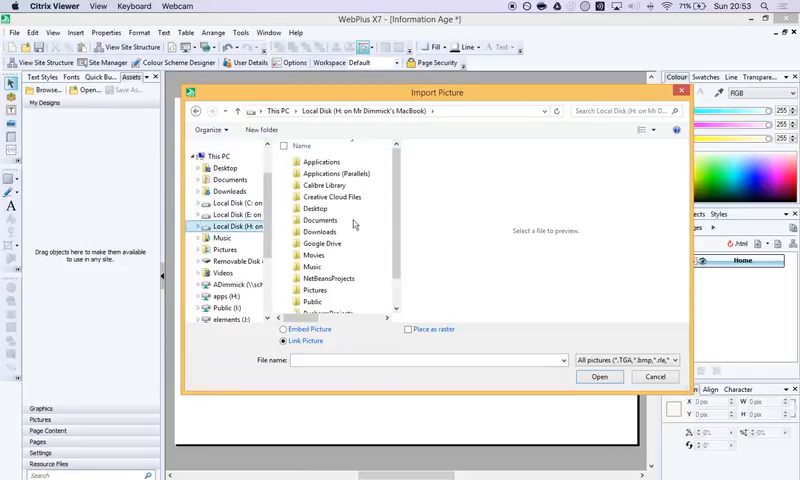
{"action": "double_click", "coordinate": [308, 208]}
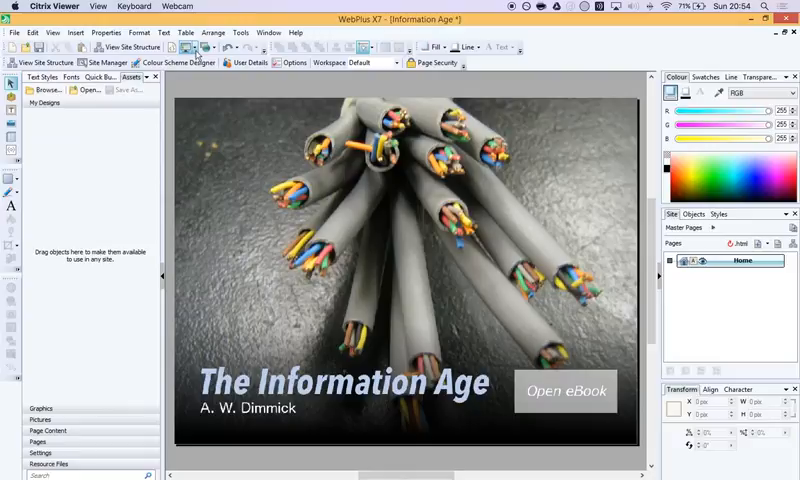
- Add a site page named Contents with file name contents.html, then return to the home page
{"action": "left_click", "coordinate": [184, 48]}
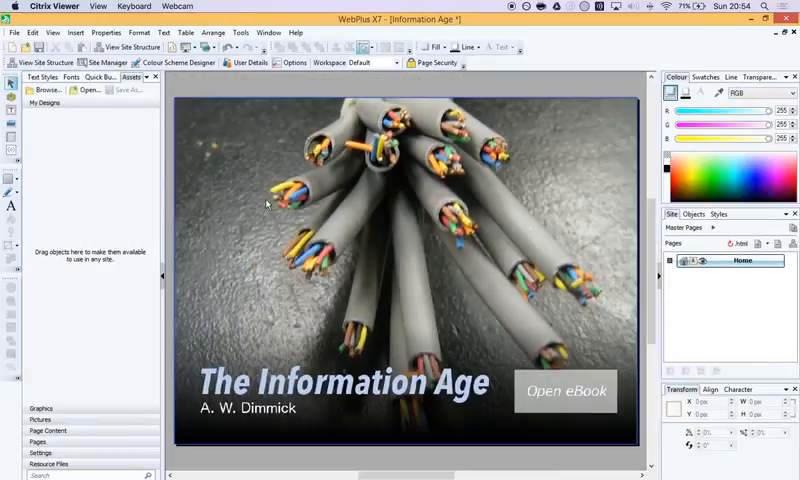
{"action": "mouse_move", "coordinate": [452, 244]}
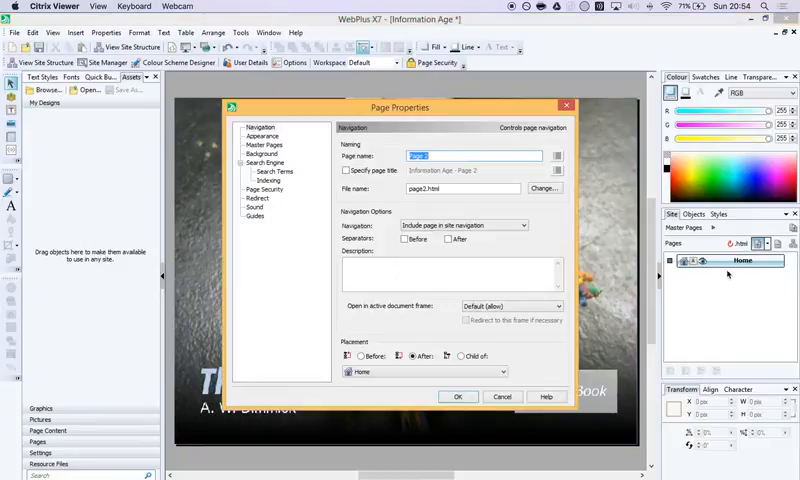
{"action": "mouse_move", "coordinate": [480, 212]}
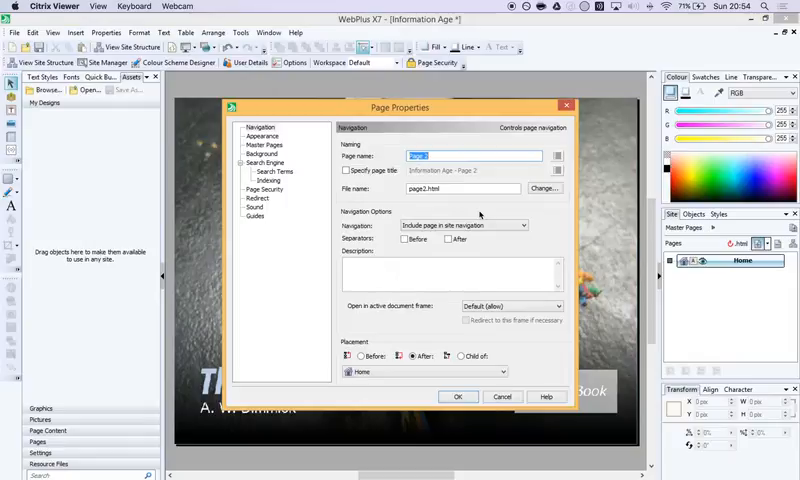
{"action": "type", "text": "Contents"}
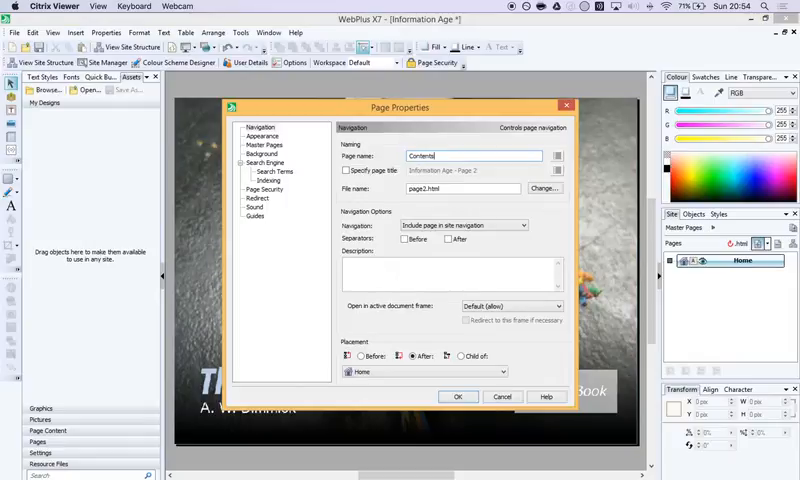
{"action": "triple_click", "coordinate": [462, 188]}
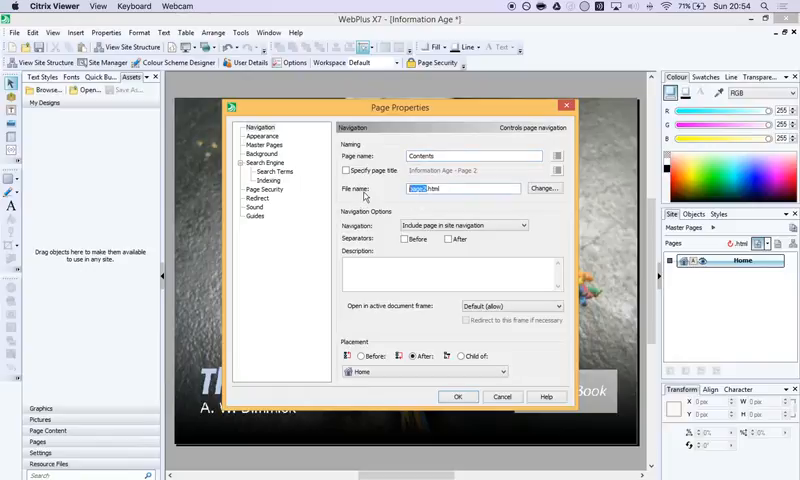
{"action": "type", "text": "contents.html"}
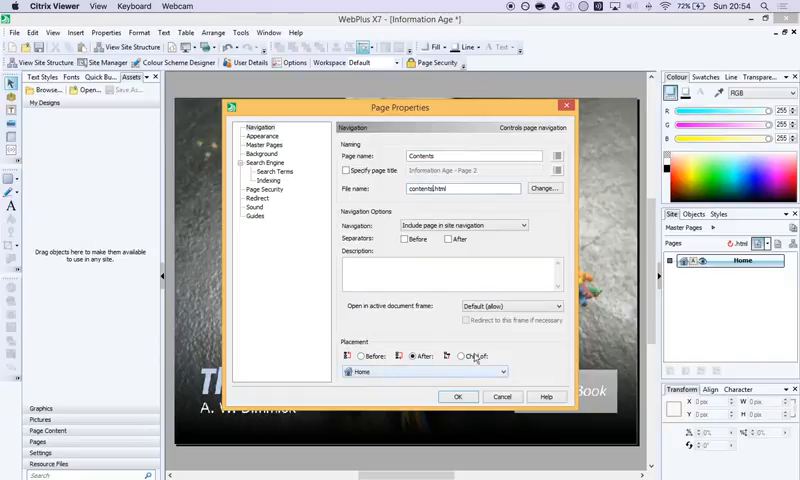
{"action": "left_click", "coordinate": [458, 396]}
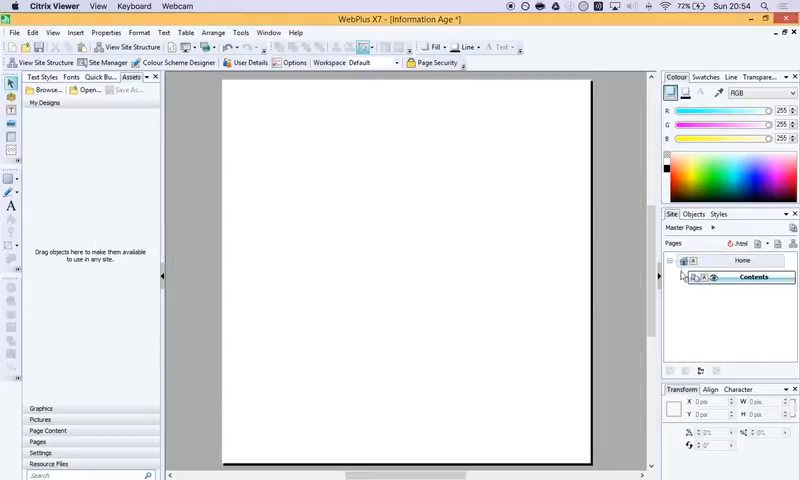
{"action": "left_click", "coordinate": [730, 260]}
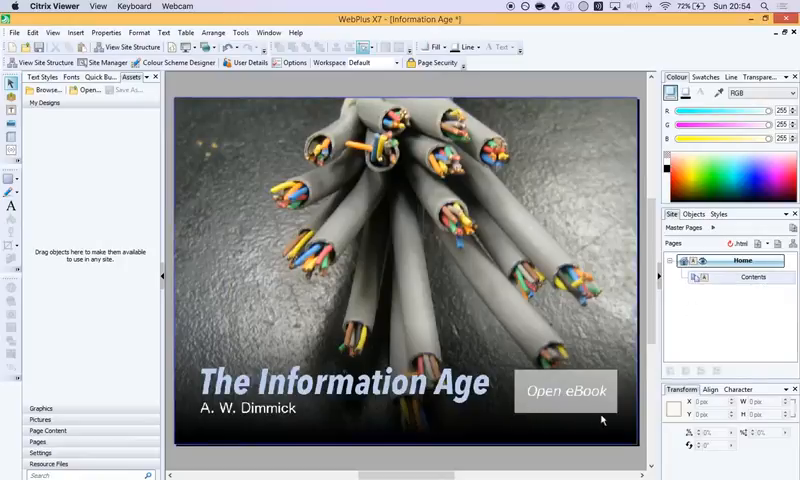
{"action": "mouse_move", "coordinate": [492, 378]}
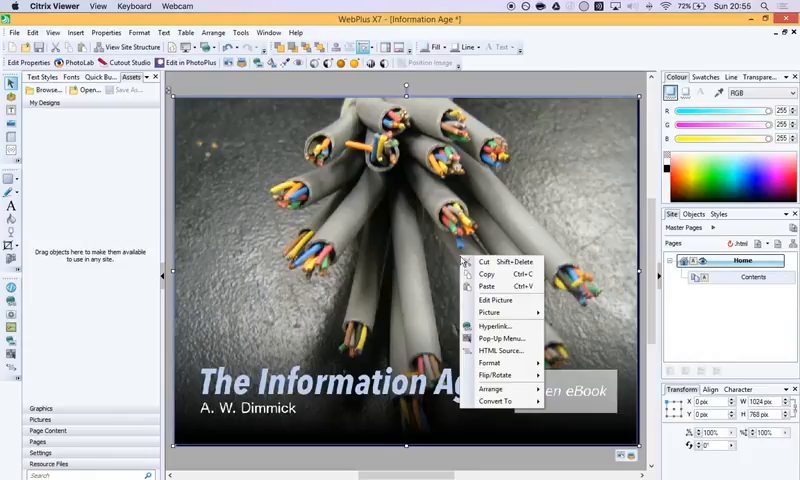
- Hyperlink the cover picture to the Contents site page and preview the home page in a window
{"action": "left_click", "coordinate": [518, 328]}
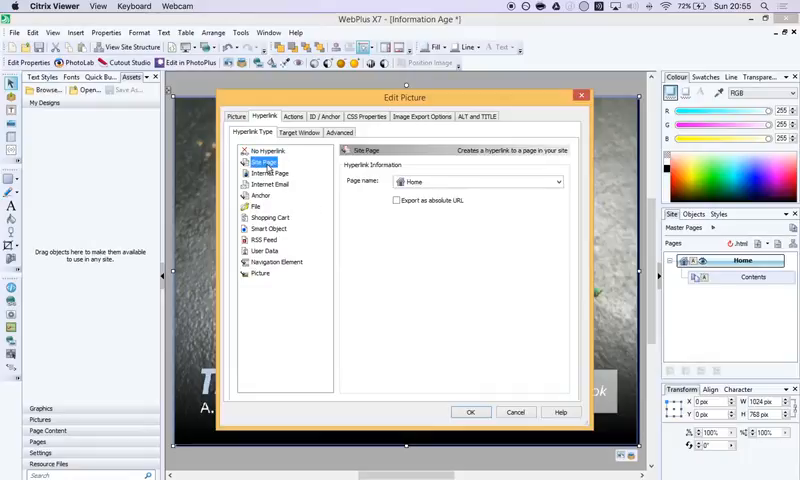
{"action": "left_click", "coordinate": [556, 182]}
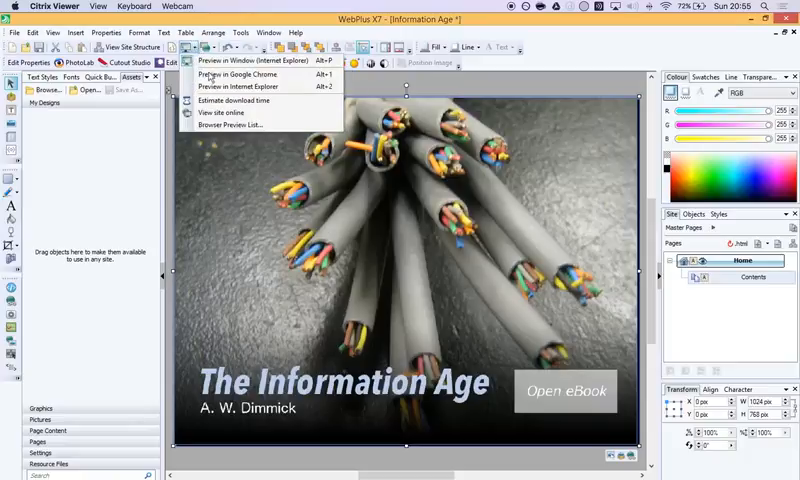
{"action": "mouse_move", "coordinate": [240, 74]}
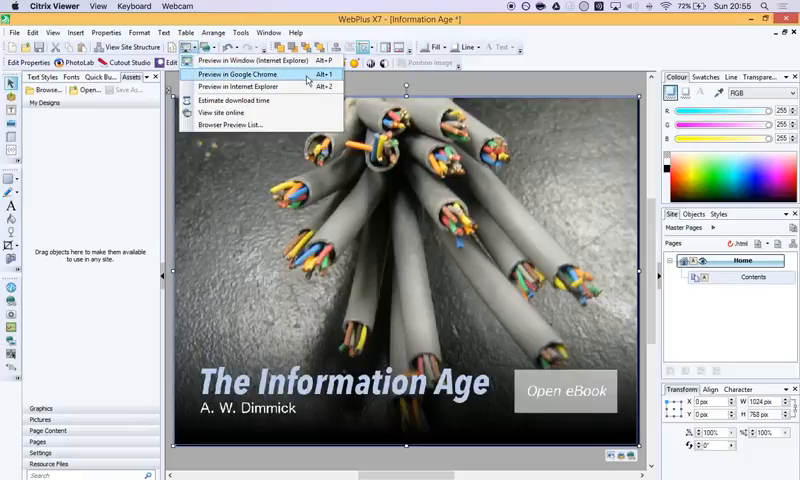
{"action": "mouse_move", "coordinate": [260, 60]}
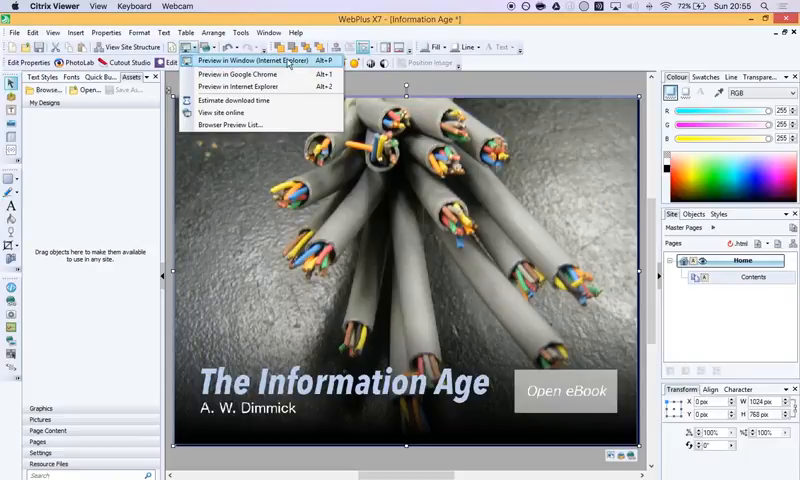
{"action": "mouse_move", "coordinate": [254, 76]}
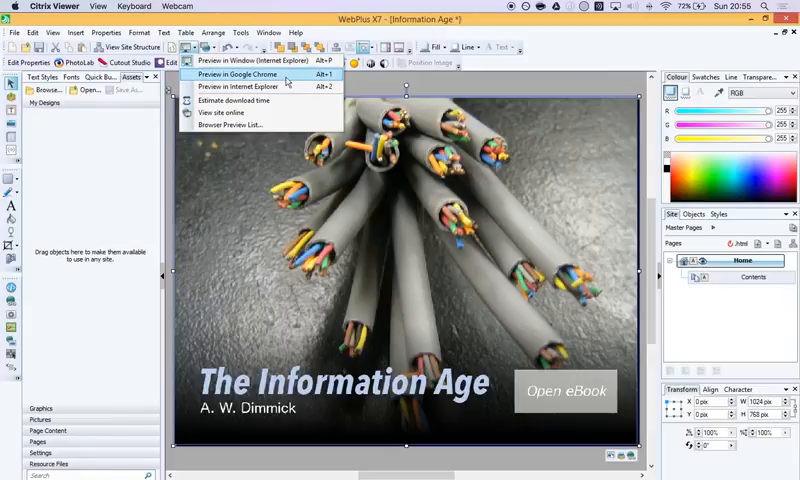
{"action": "mouse_move", "coordinate": [260, 62]}
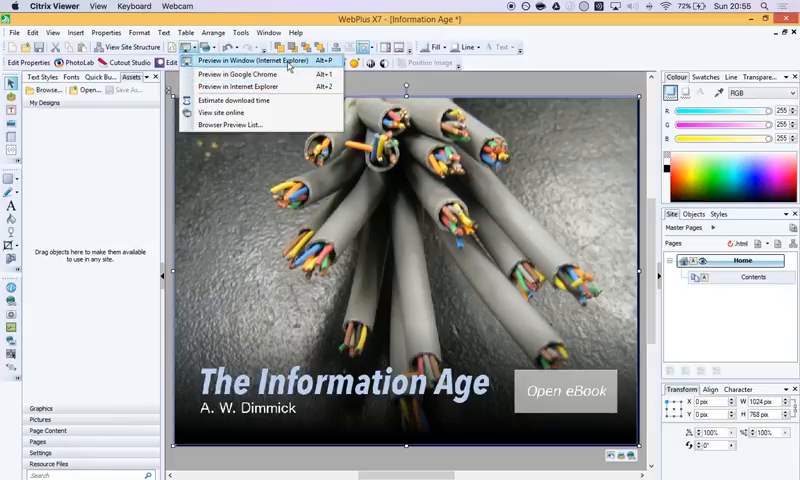
{"action": "left_click", "coordinate": [256, 60]}
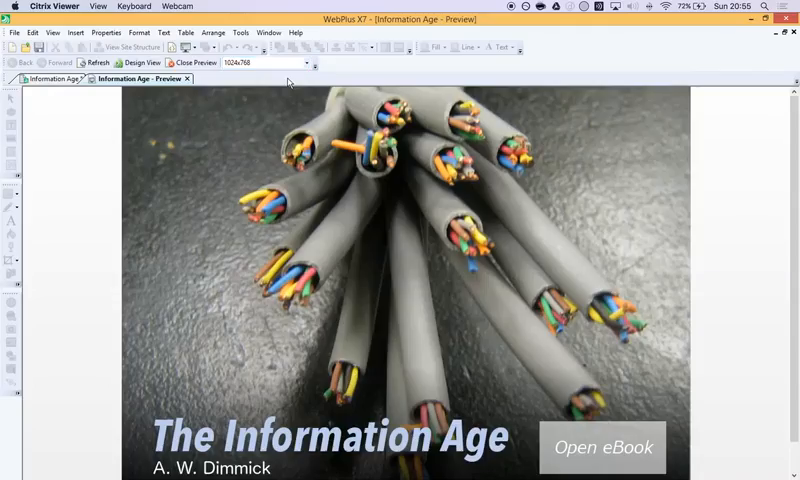